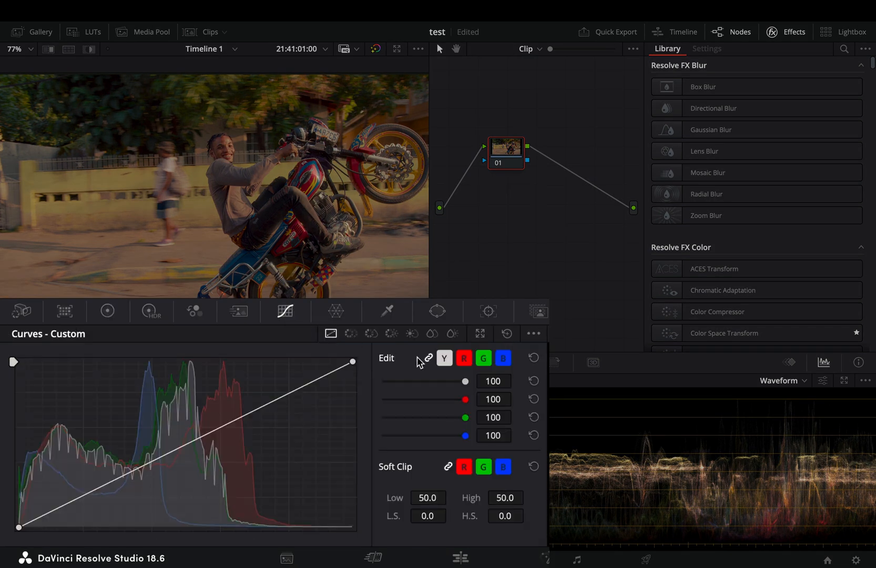
Step: Unlink the curves, push the red black point right, lower green's white point, bow blue upward
{"action": "left_click", "coordinate": [426, 357]}
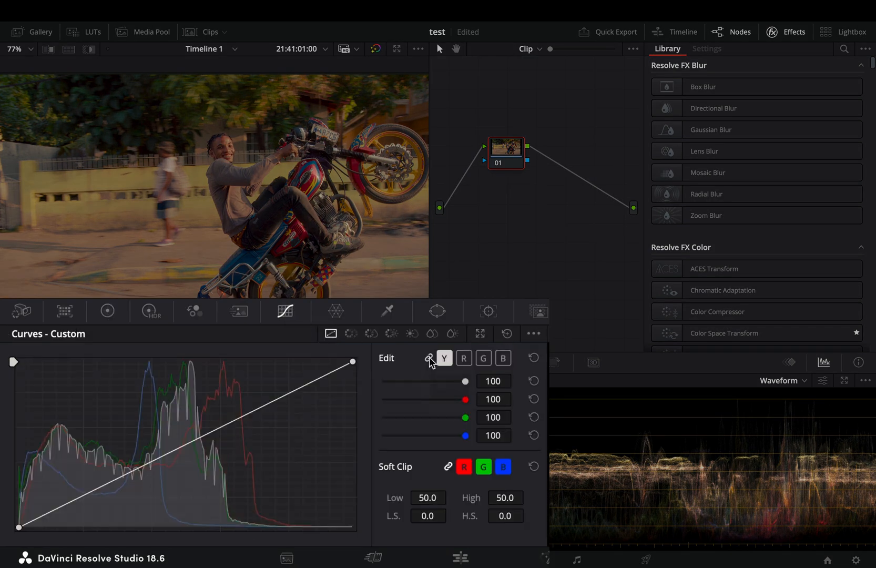
{"action": "left_click", "coordinate": [463, 357]}
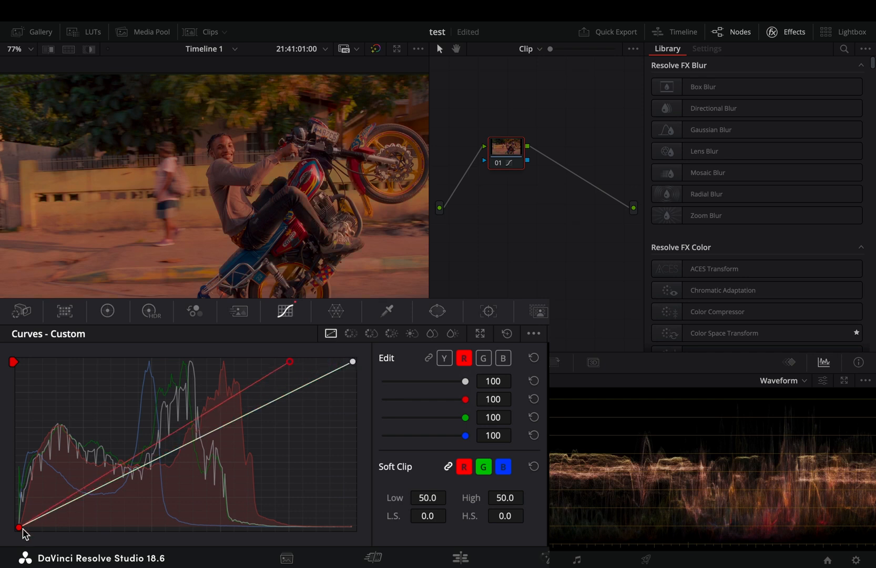
{"action": "left_click_drag", "start_coordinate": [20, 526], "coordinate": [88, 526]}
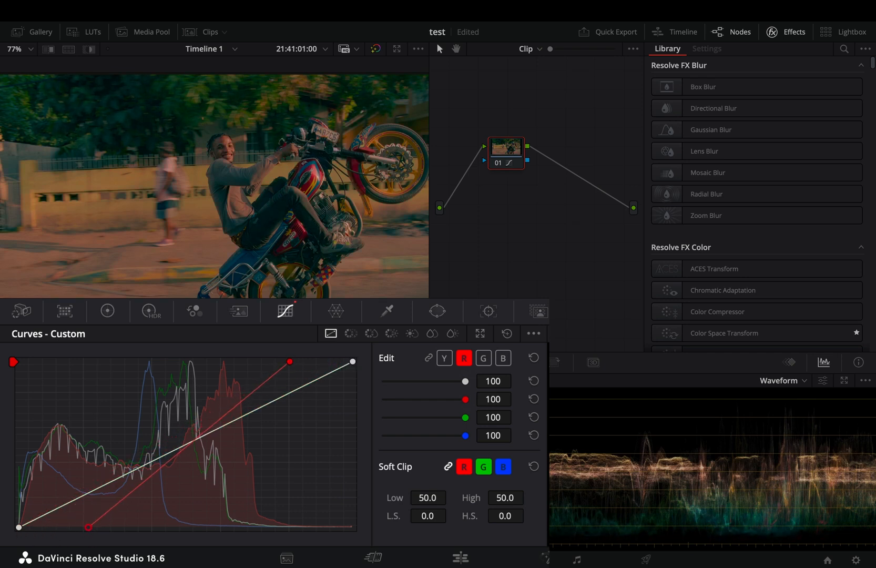
{"action": "left_click", "coordinate": [483, 358]}
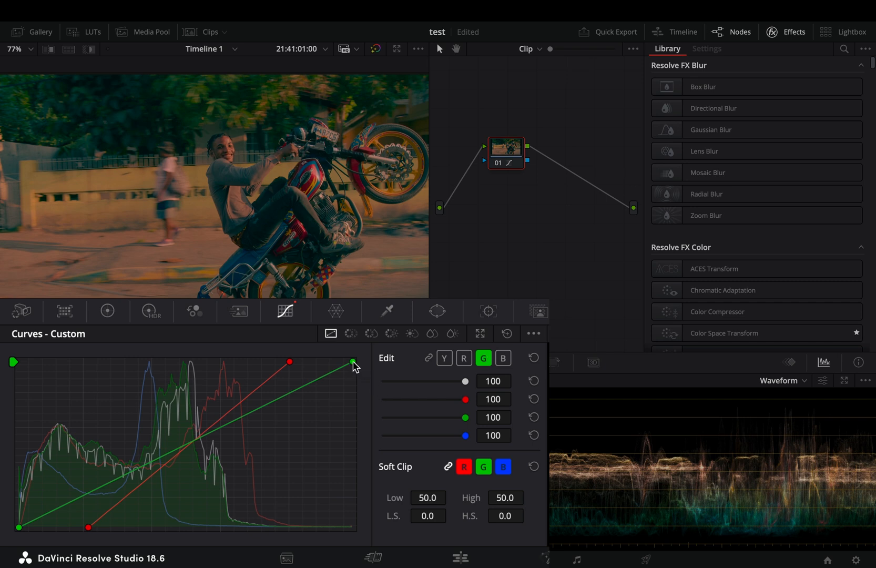
{"action": "left_click_drag", "start_coordinate": [352, 362], "coordinate": [352, 398]}
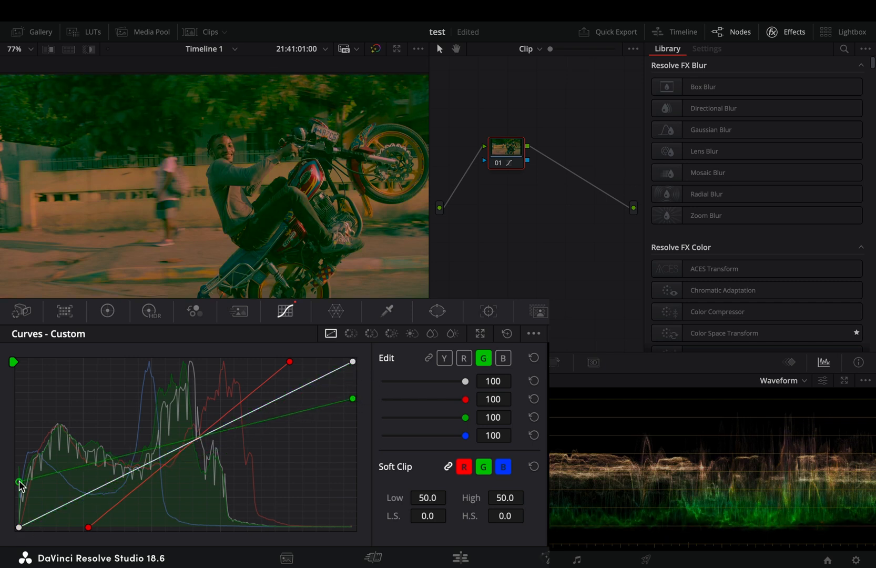
{"action": "left_click", "coordinate": [503, 358]}
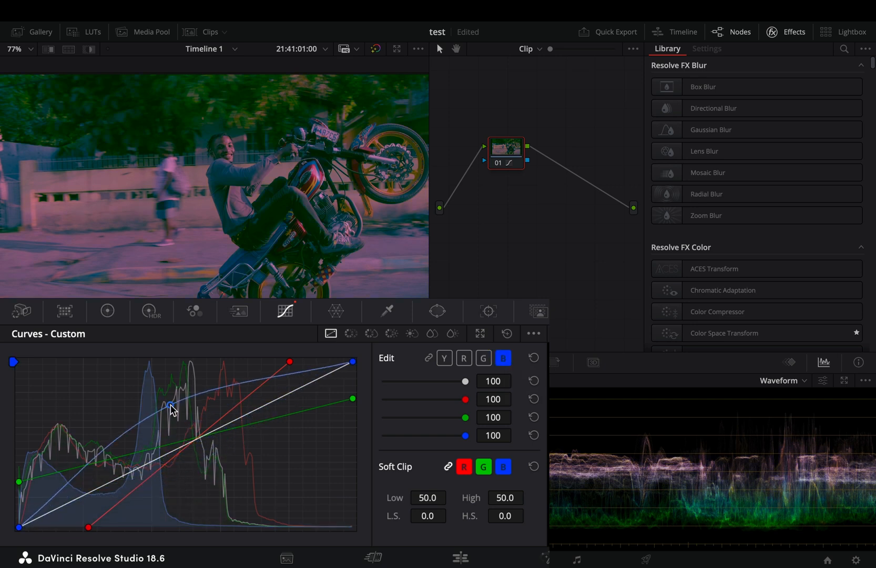
{"action": "left_click_drag", "start_coordinate": [170, 405], "coordinate": [198, 453]}
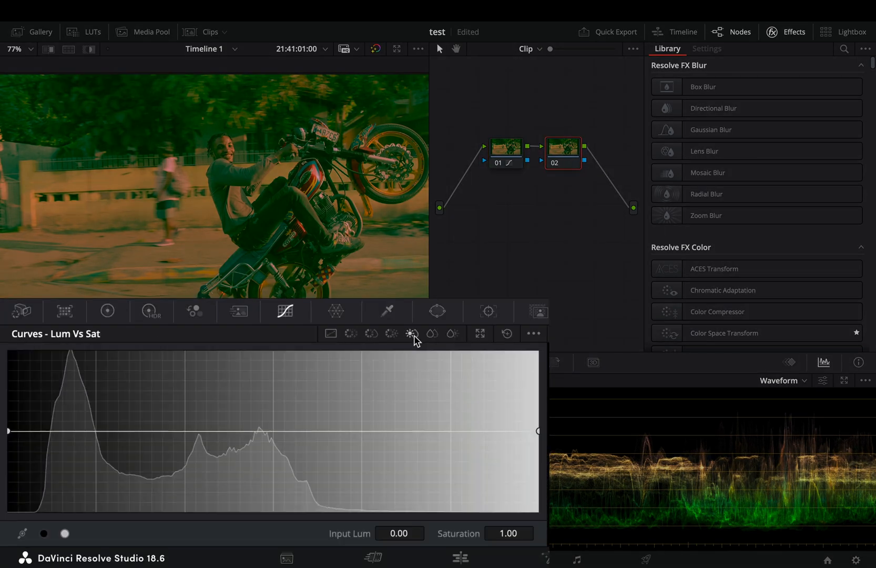
Step: Drag the Lum vs Sat curve's highlight end and a shadow point down to taper saturation
{"action": "left_click", "coordinate": [278, 446]}
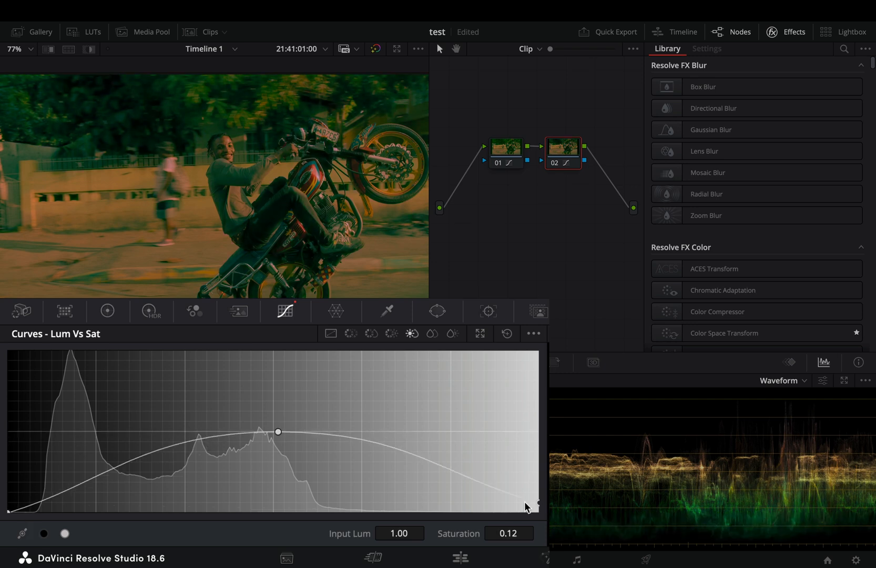
{"action": "left_click_drag", "start_coordinate": [525, 503], "coordinate": [134, 483]}
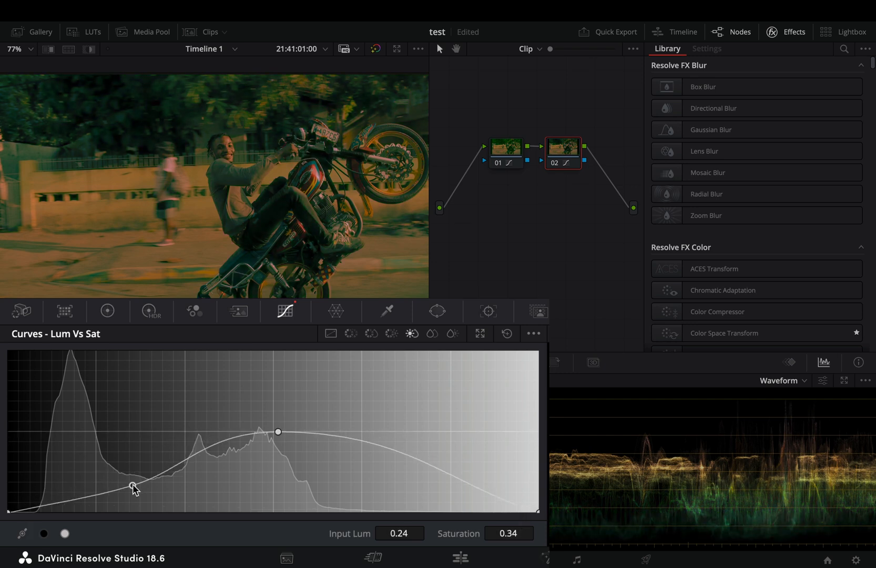
{"action": "left_click_drag", "start_coordinate": [134, 485], "coordinate": [137, 487]}
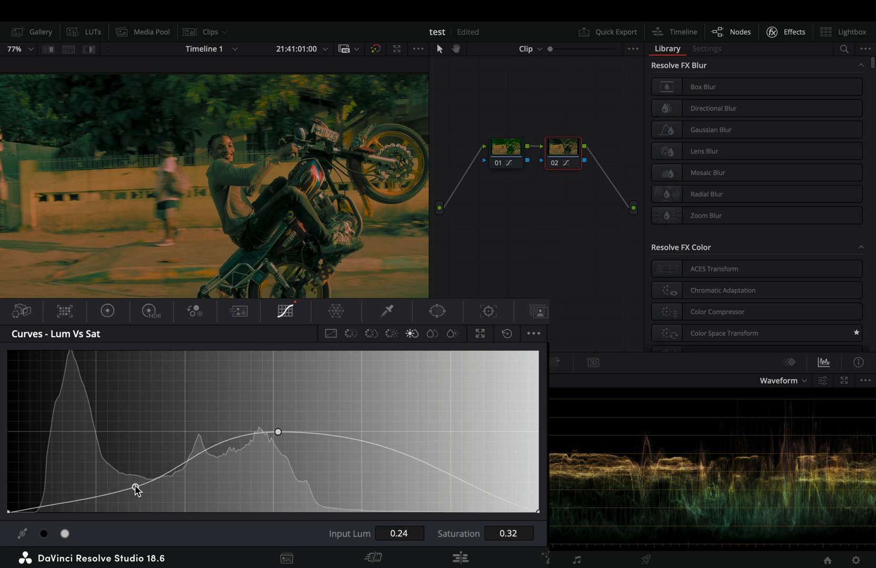
{"action": "left_click_drag", "start_coordinate": [278, 431], "coordinate": [398, 481]}
{"action": "type", "text": "halation"}
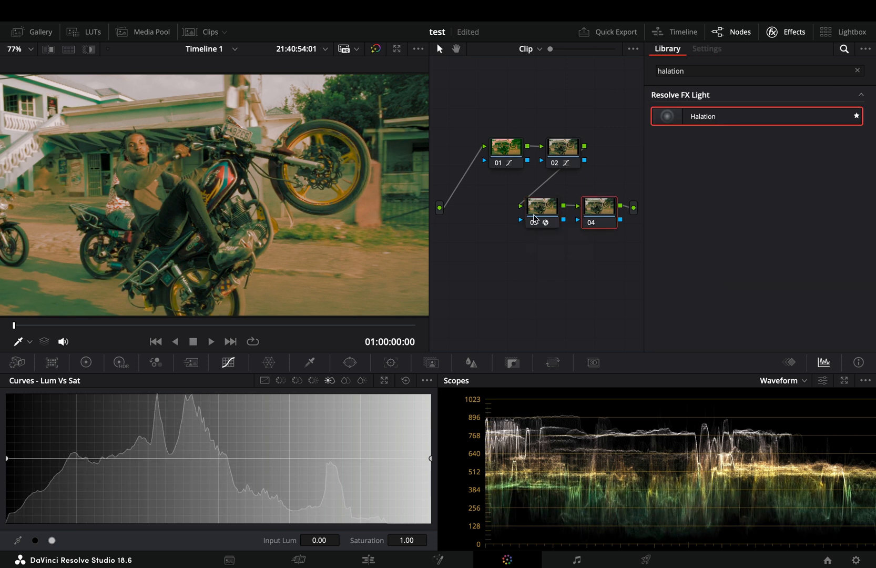
Step: Open the Film Grain settings to show its 16mm preset parameters
{"action": "left_click", "coordinate": [706, 48]}
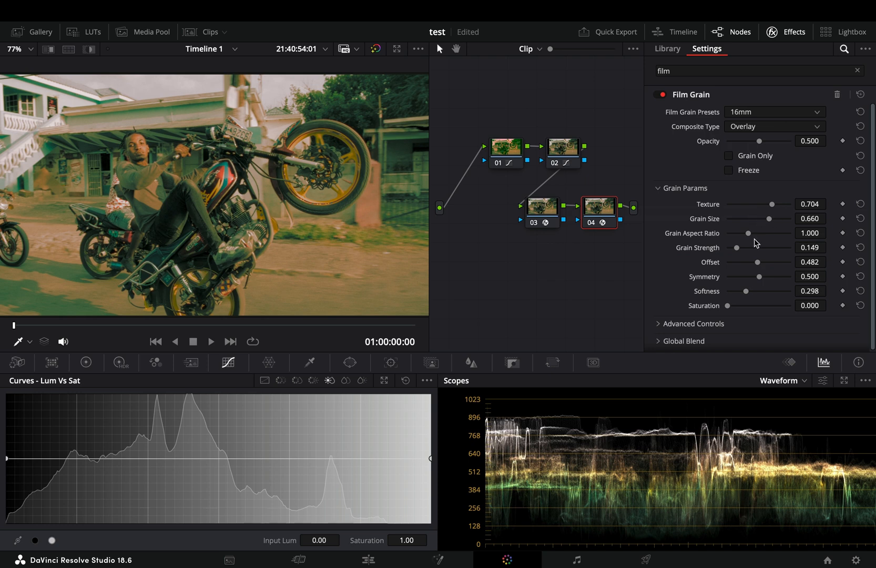